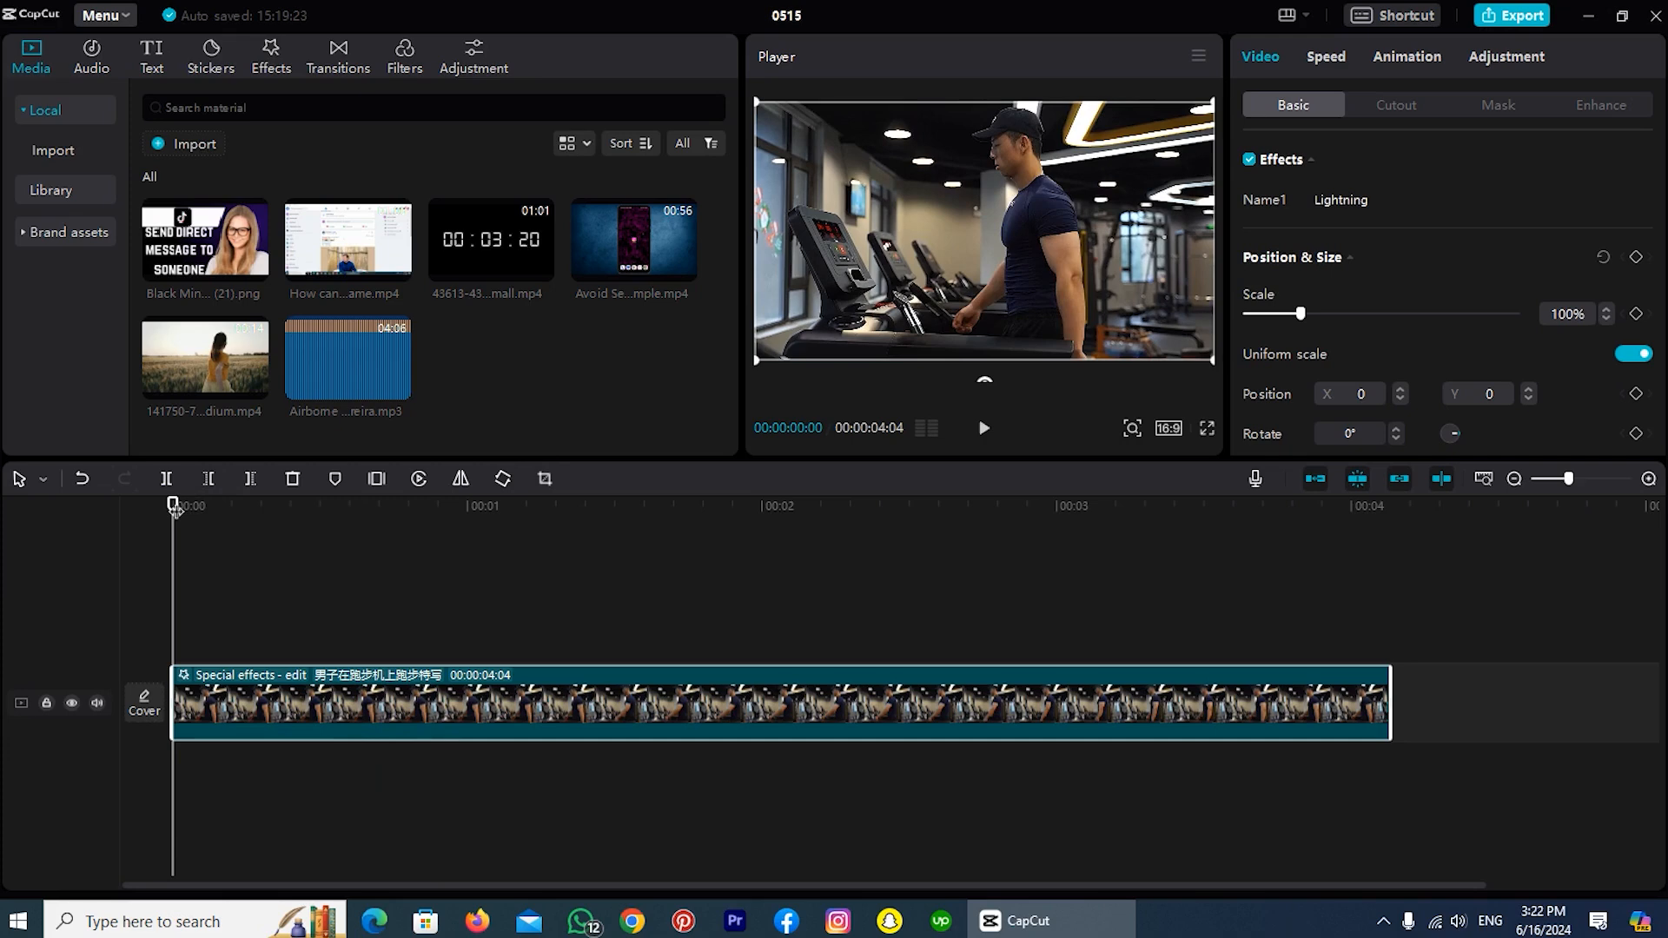
pyautogui.moveTo(987, 436)
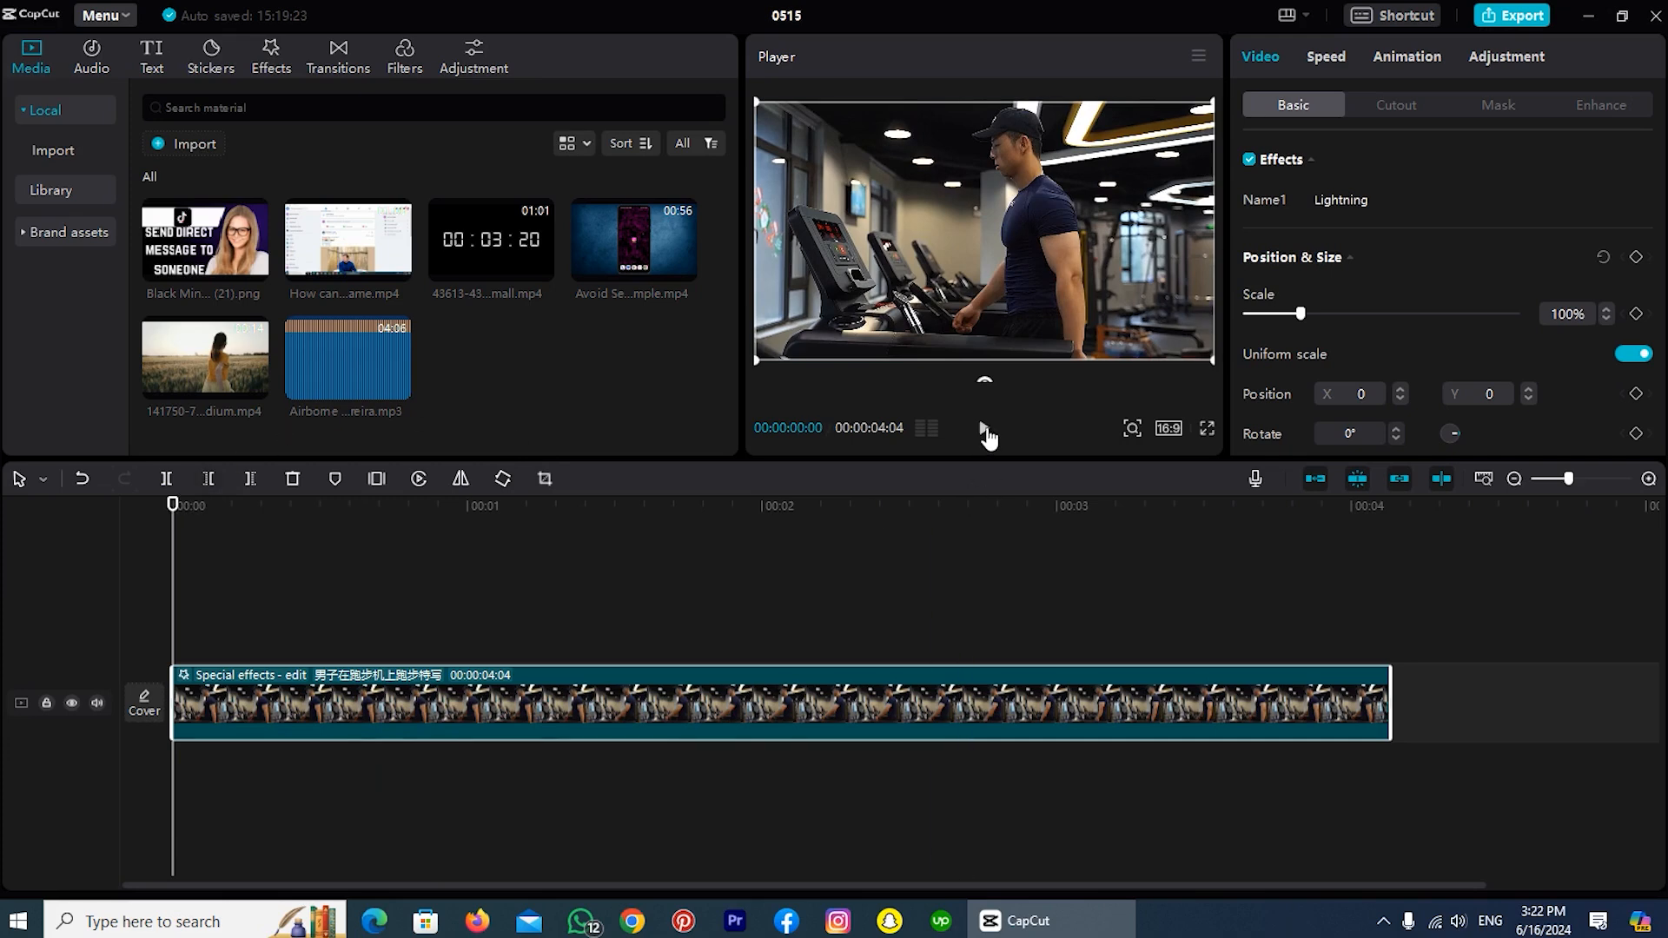
# - Play the treadmill clip and pause when the lightning bolts fill the frame
pyautogui.click(984, 431)
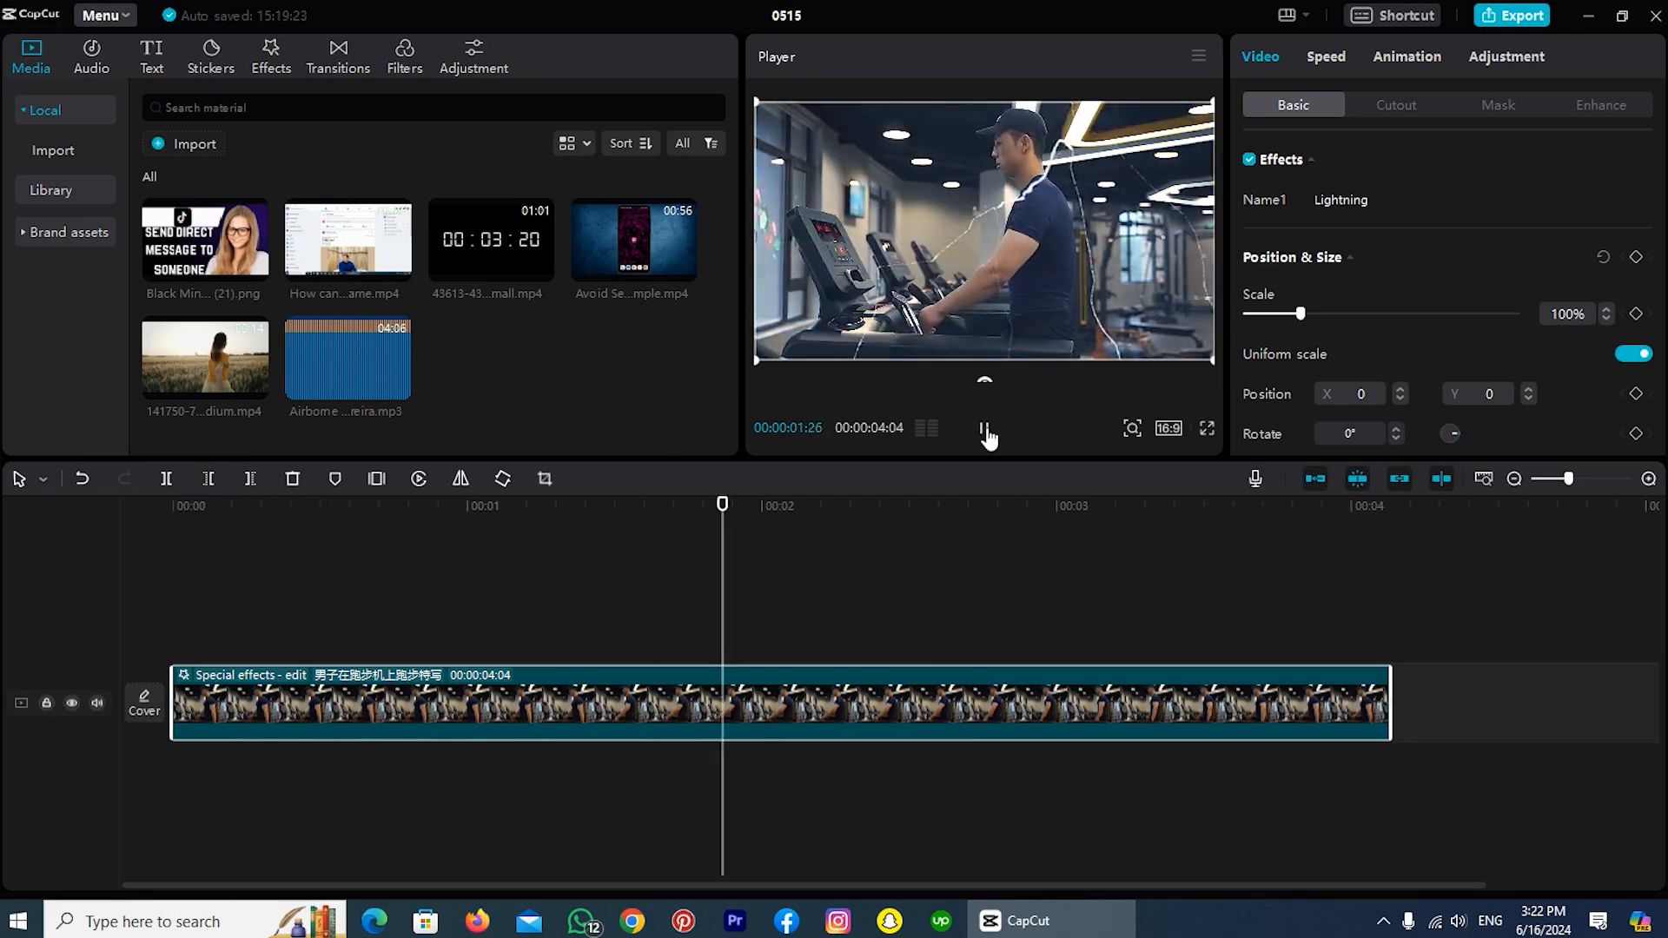
pyautogui.click(985, 428)
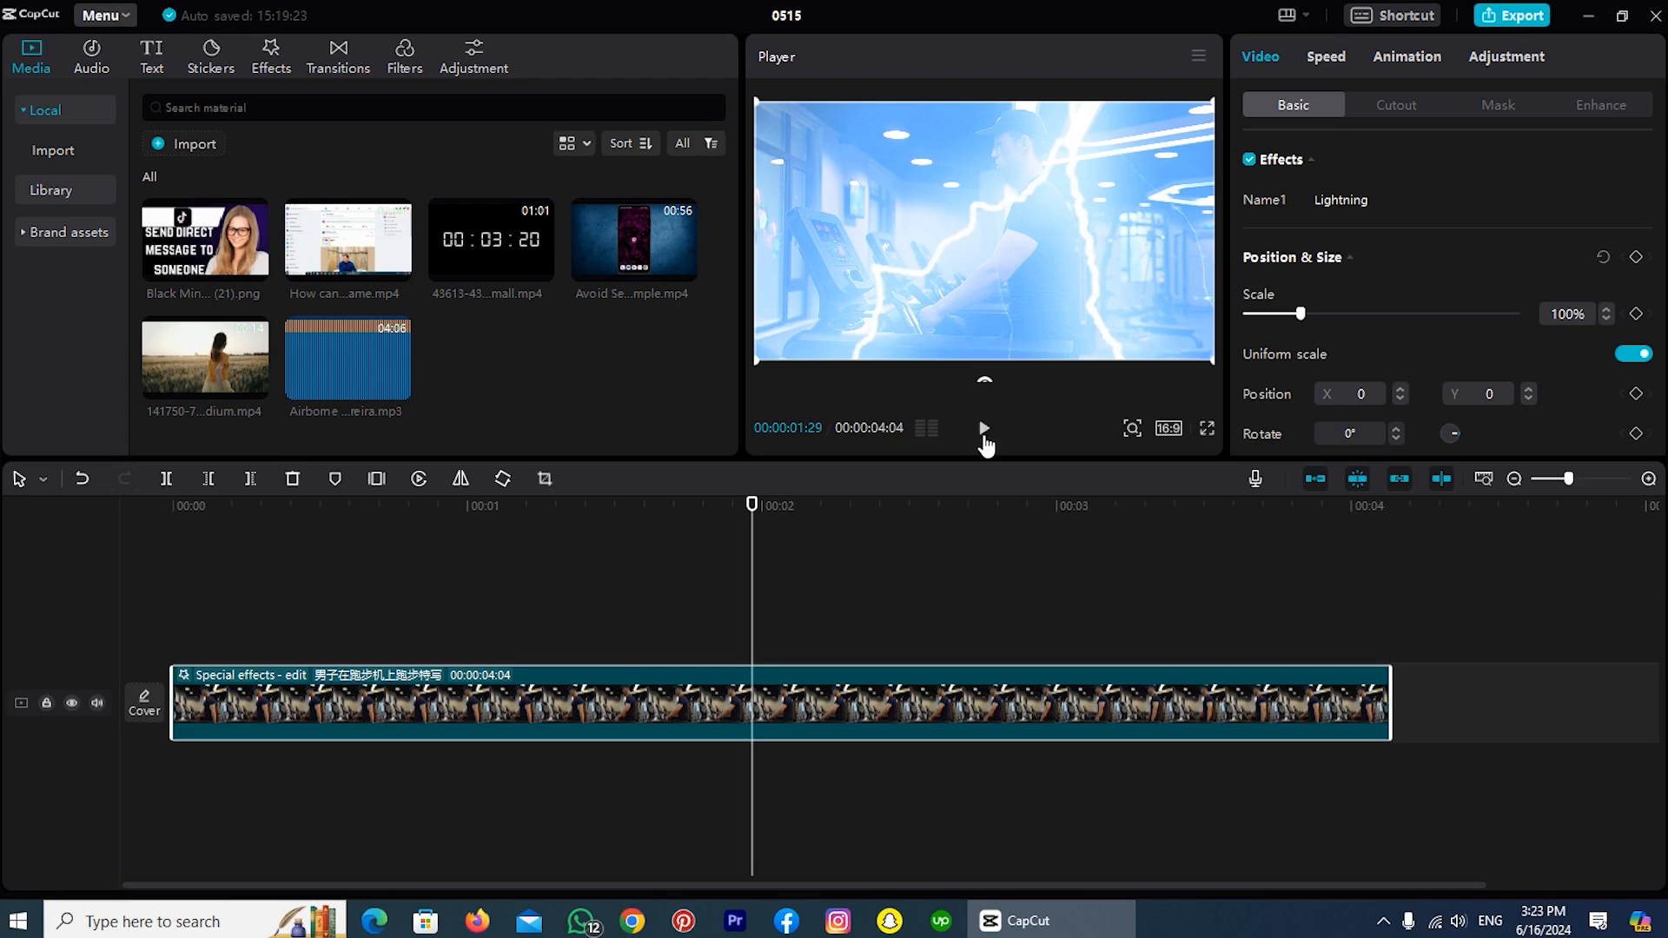
# - Uncheck Effects in the Video Basic panel to disable Lightning
pyautogui.click(701, 702)
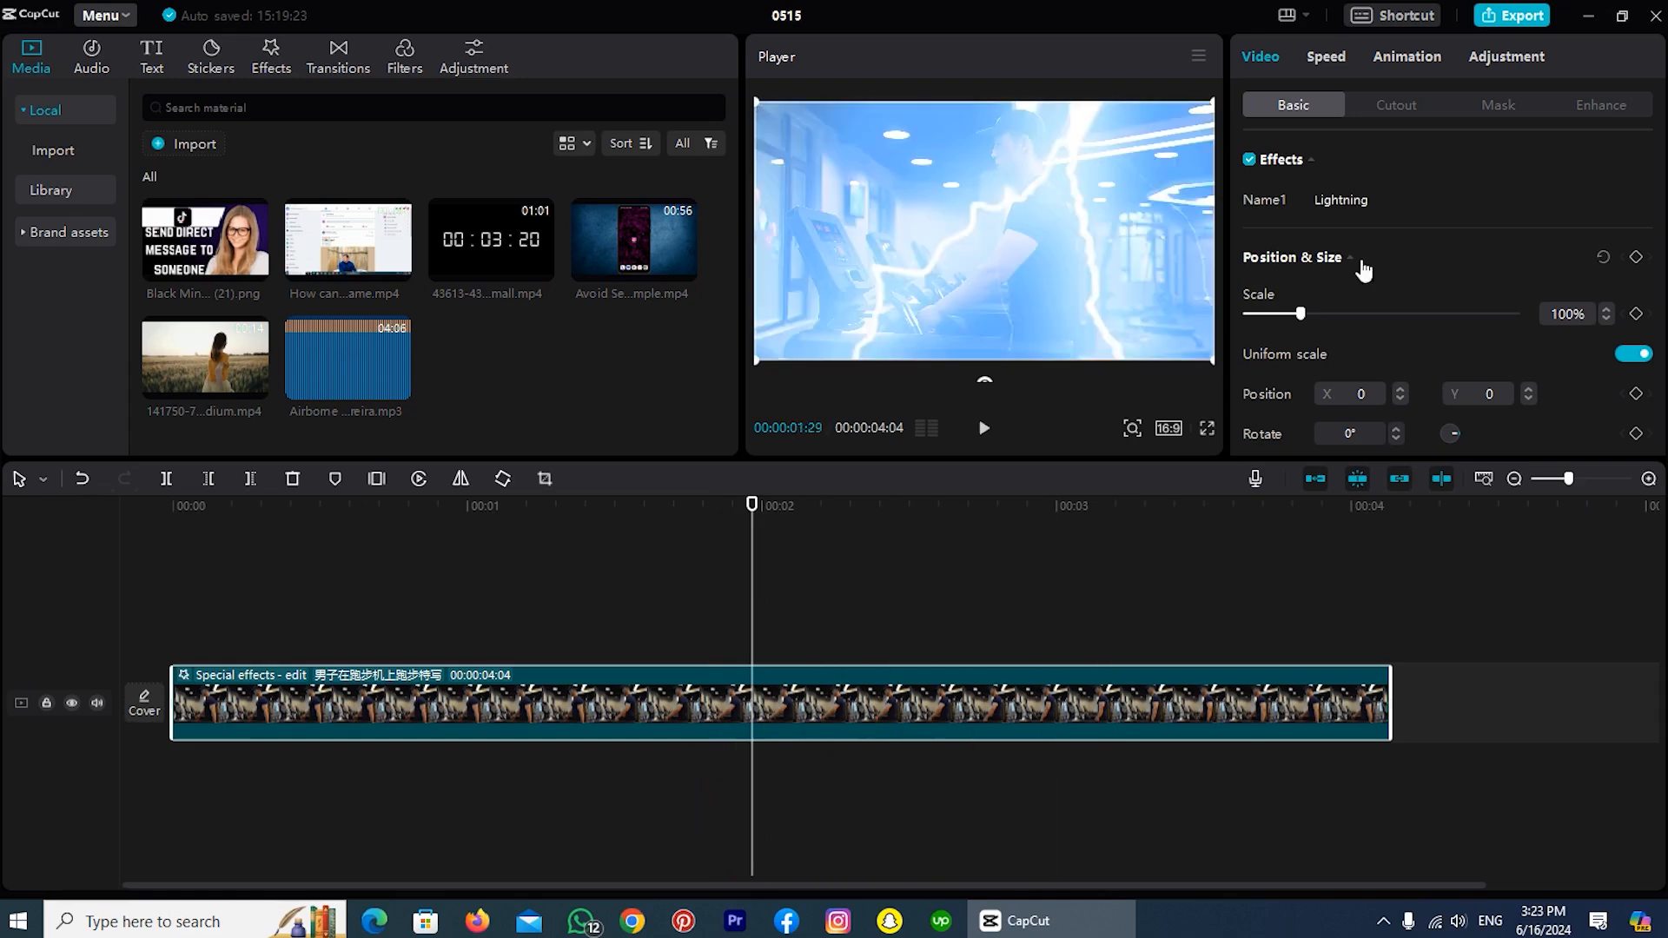
pyautogui.moveTo(1271, 71)
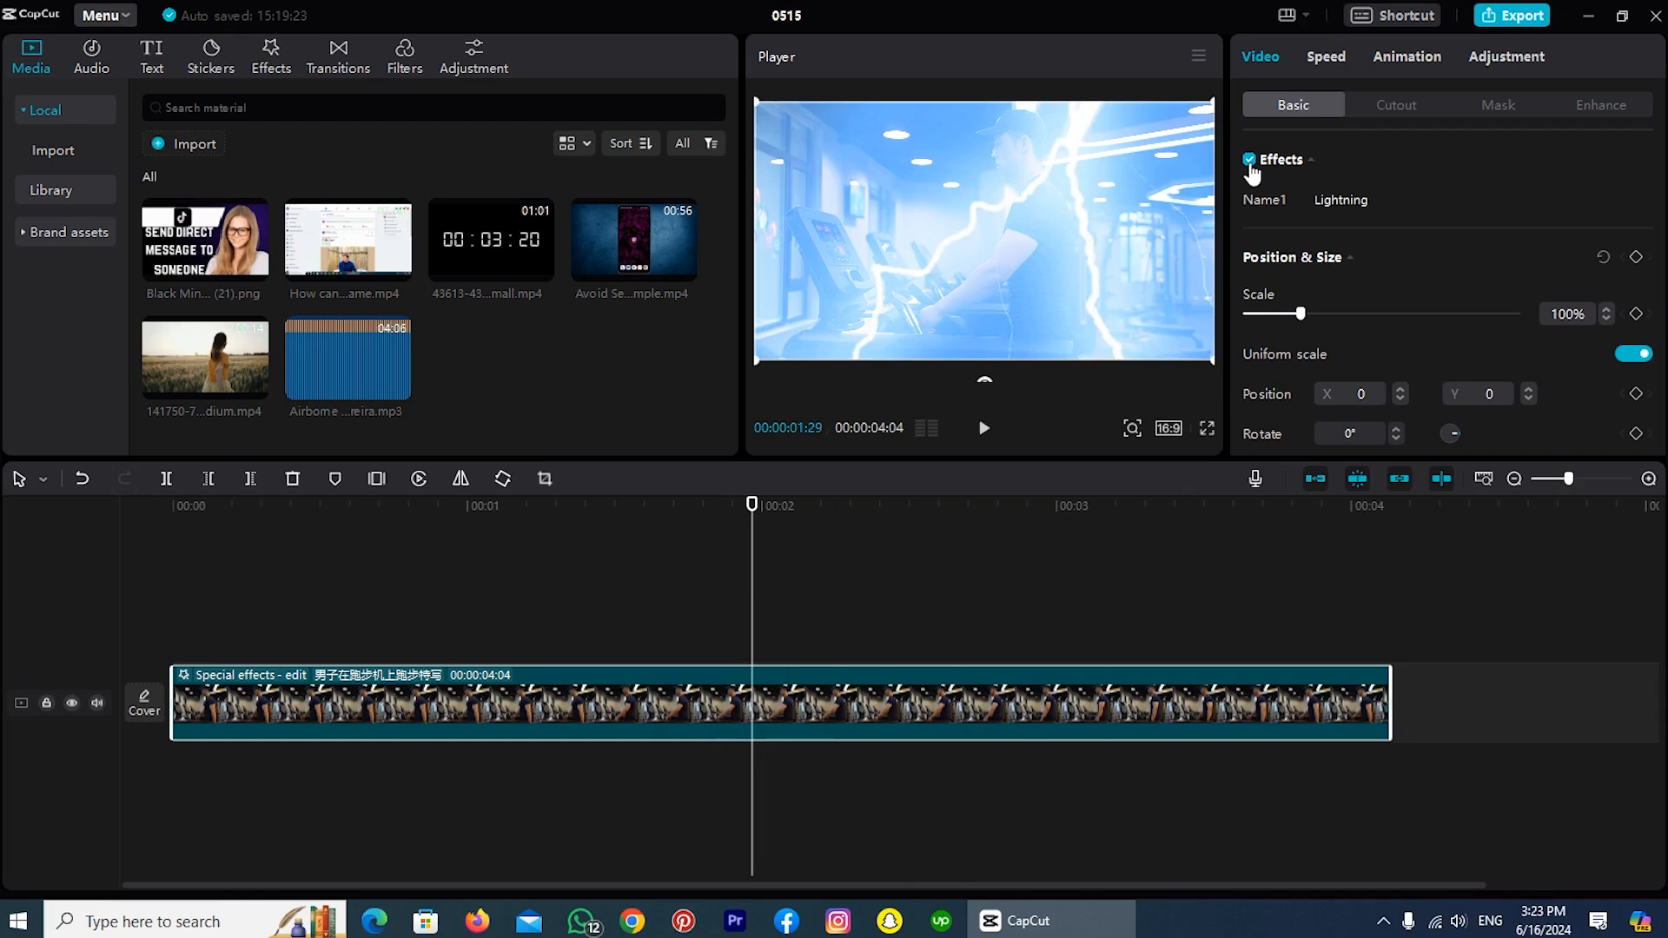
pyautogui.moveTo(1249, 159)
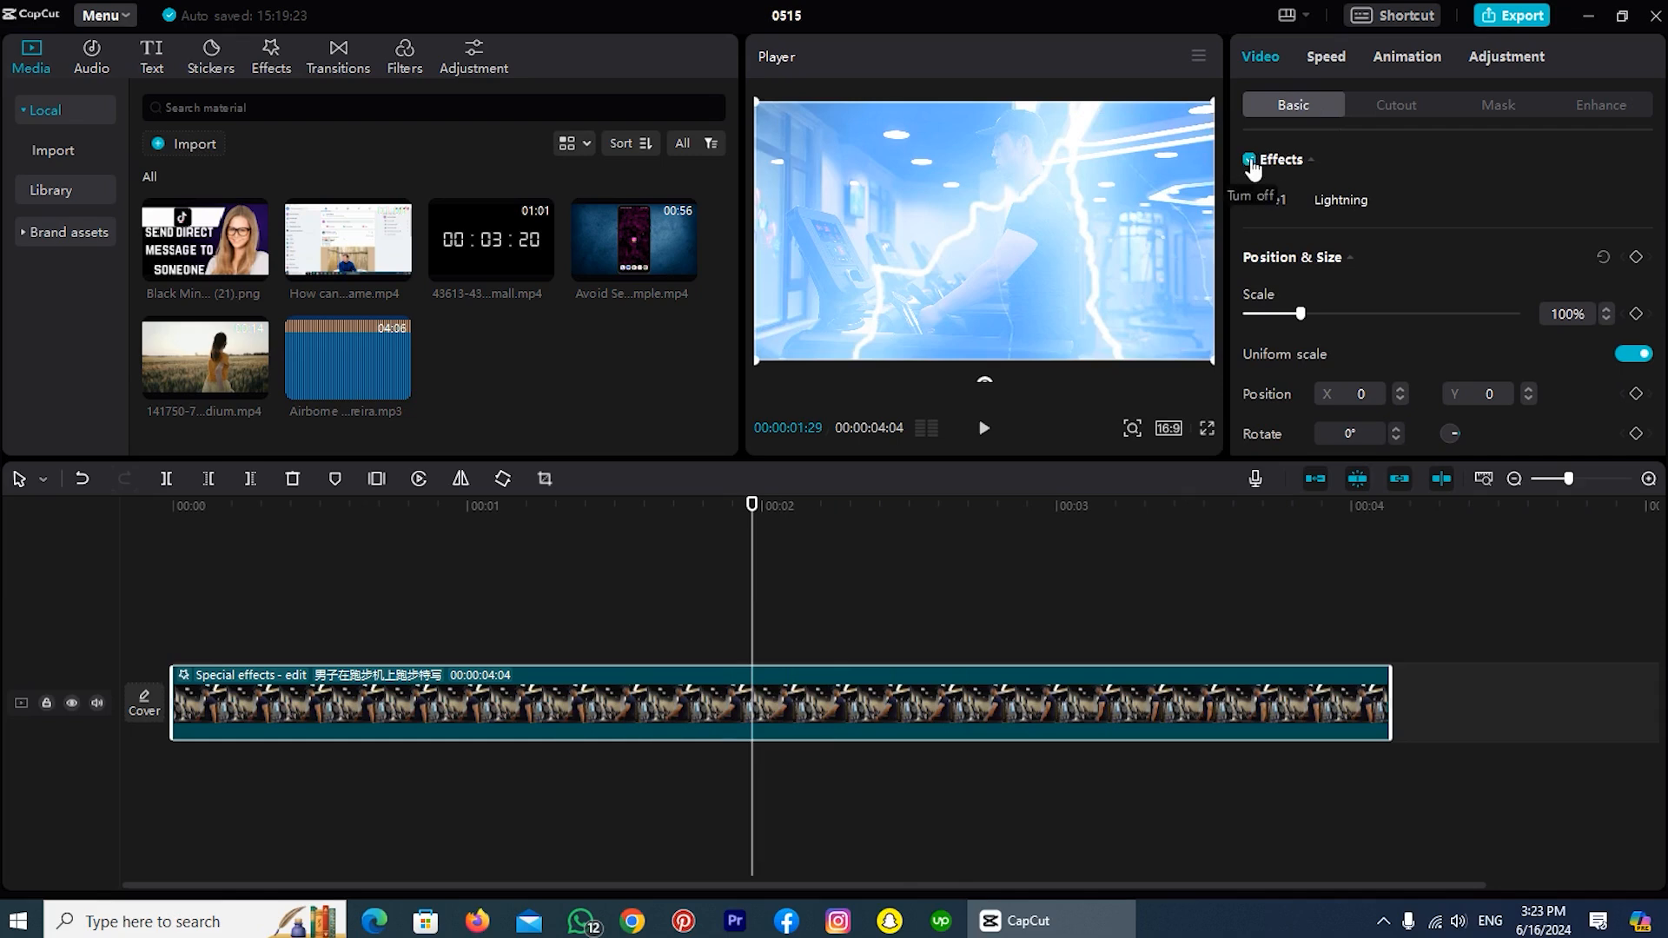
pyautogui.click(1246, 160)
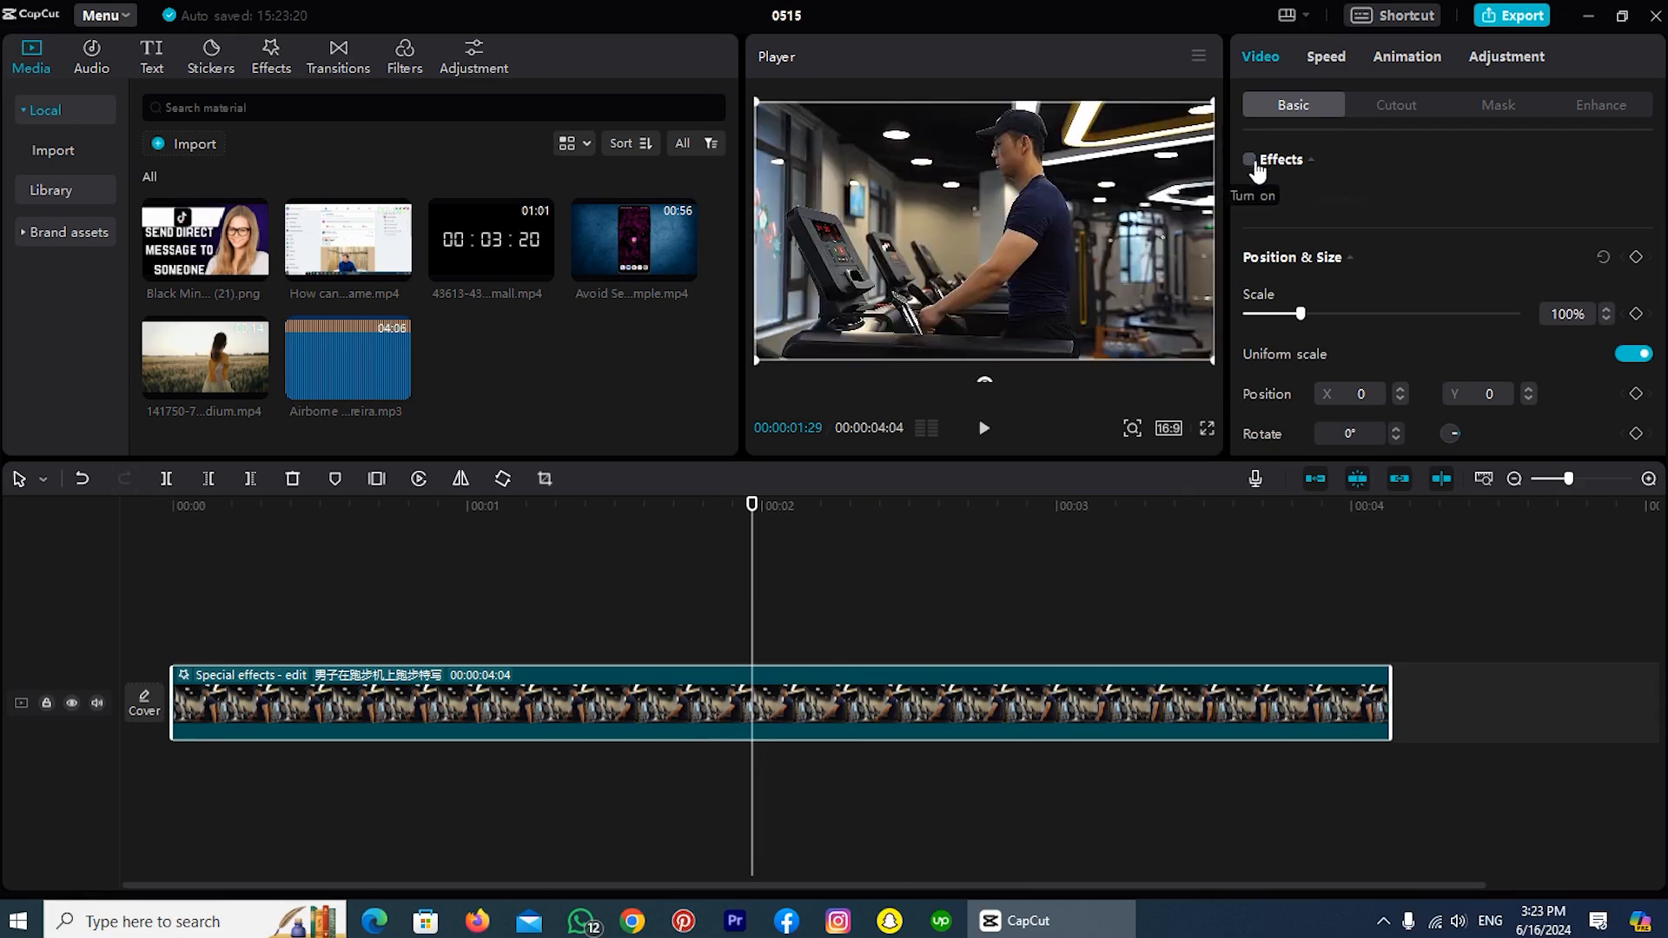
# - Replay the plain clip from near the start, then recheck Effects to restore Lightning
pyautogui.click(369, 506)
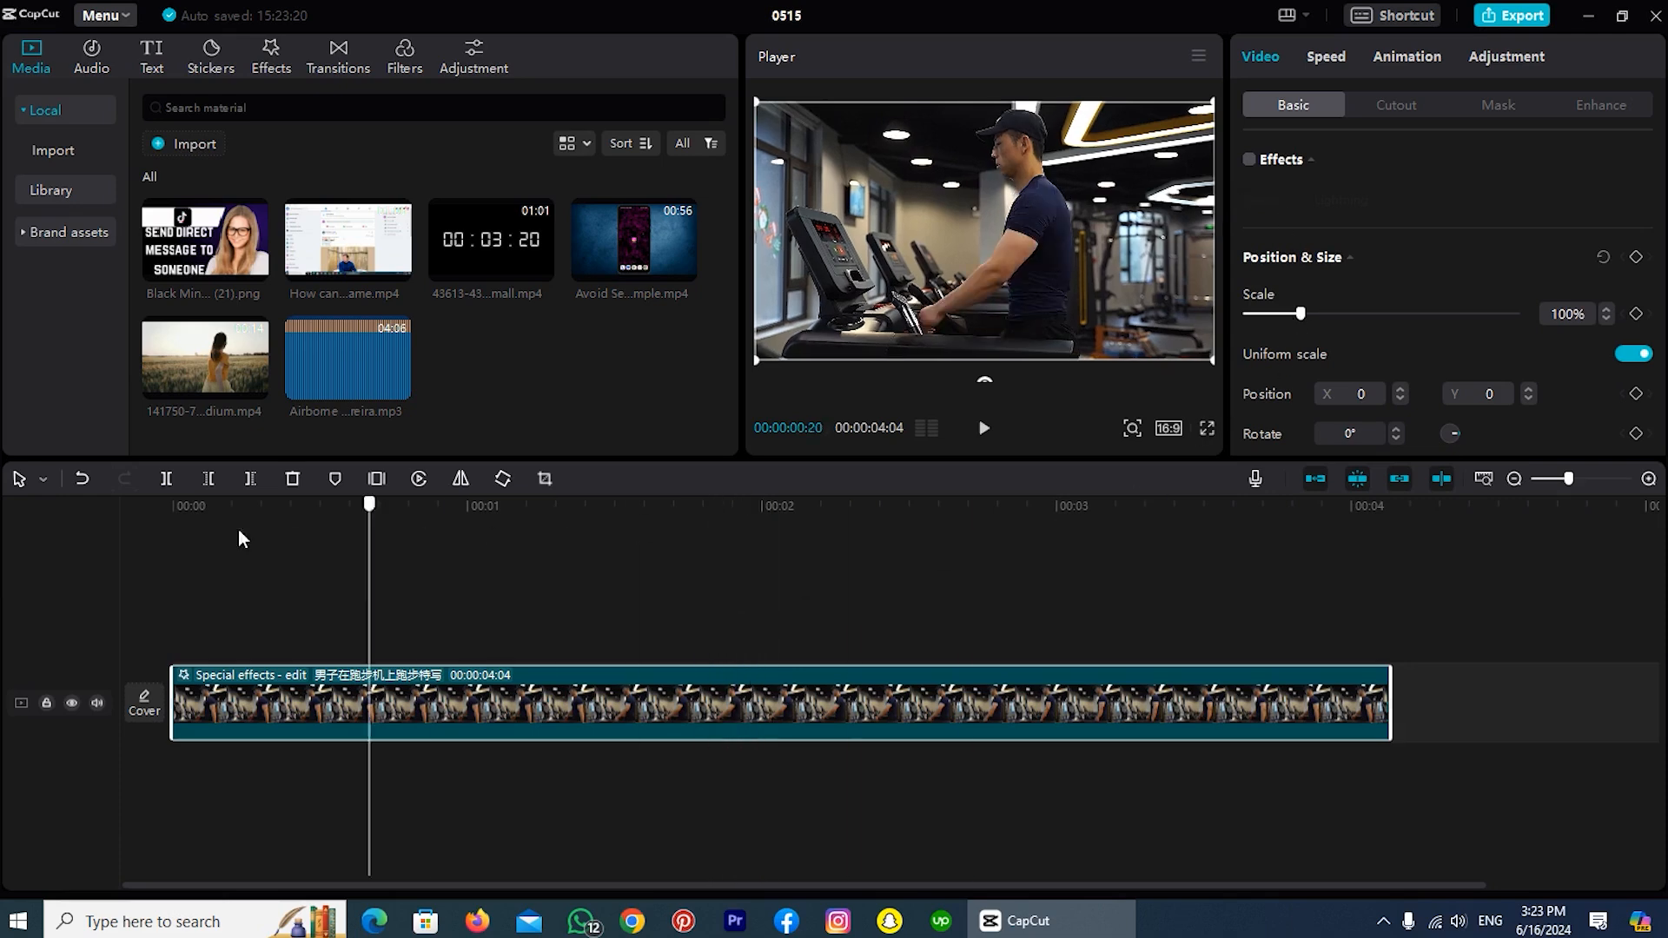
pyautogui.click(981, 427)
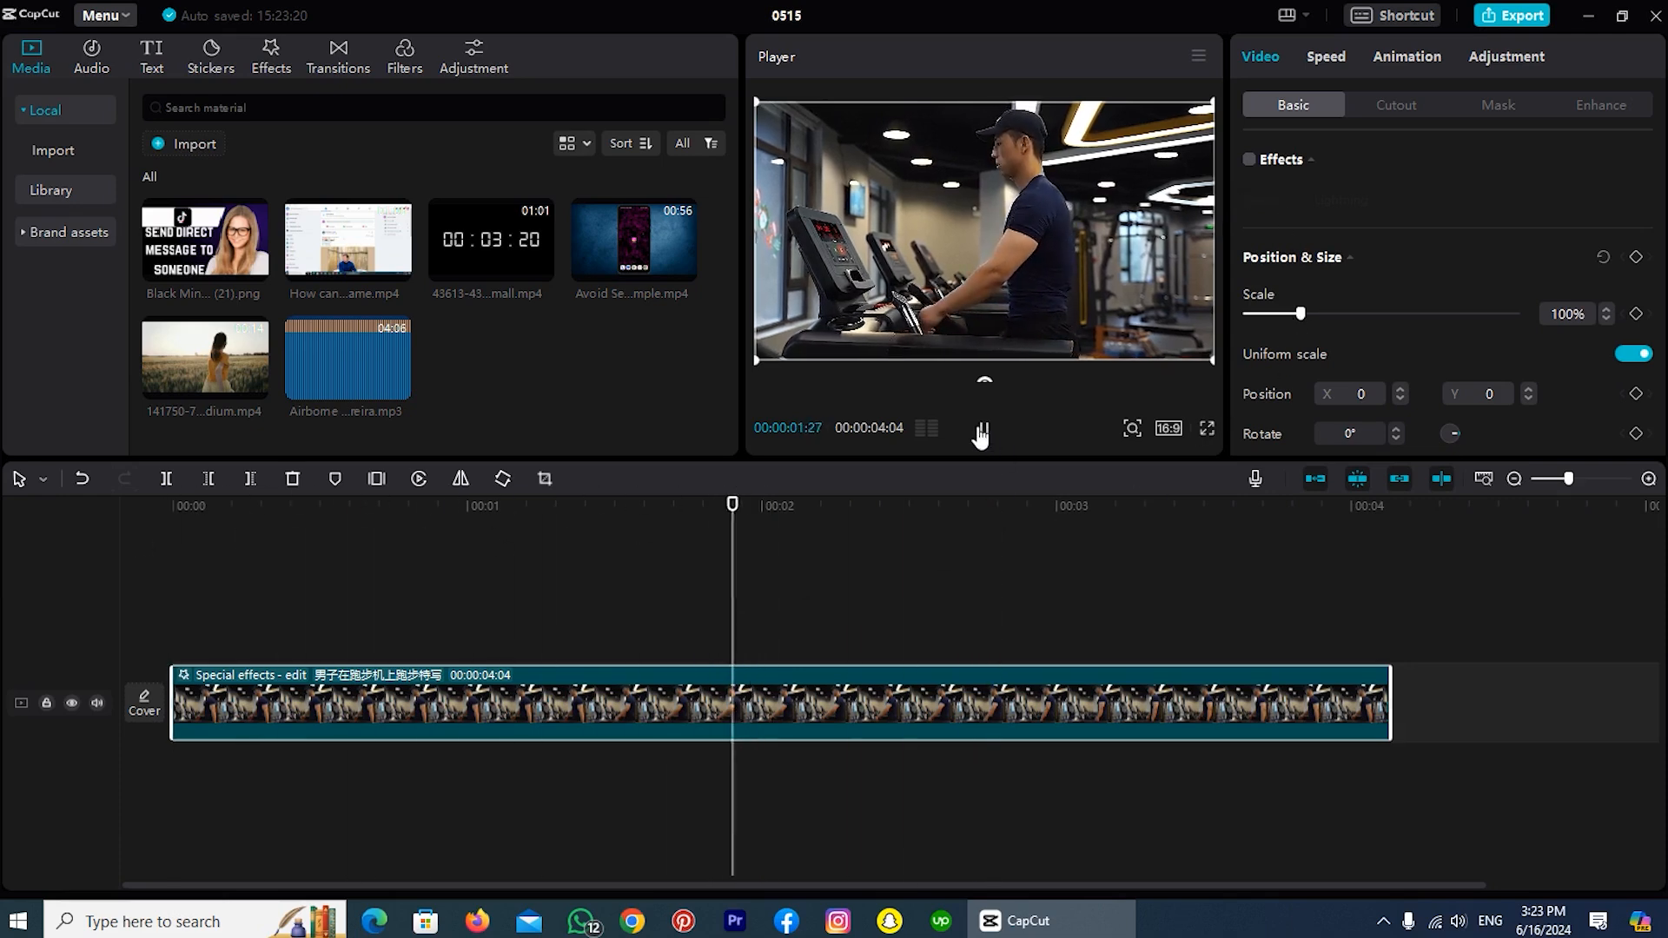
pyautogui.click(978, 427)
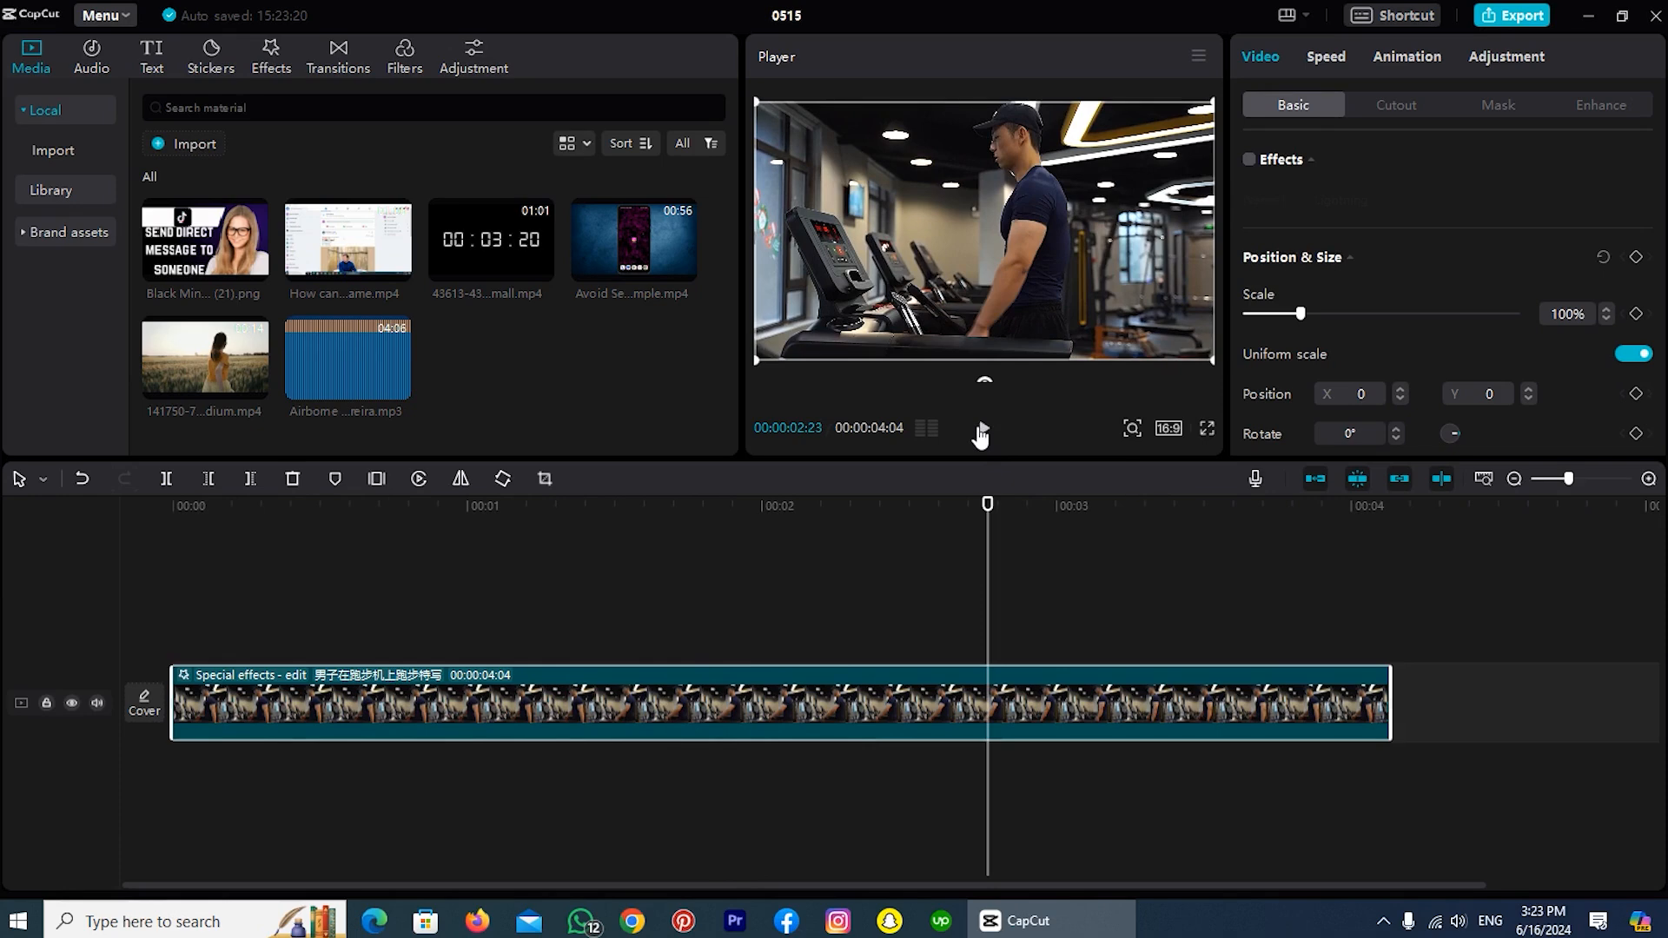
pyautogui.click(1247, 160)
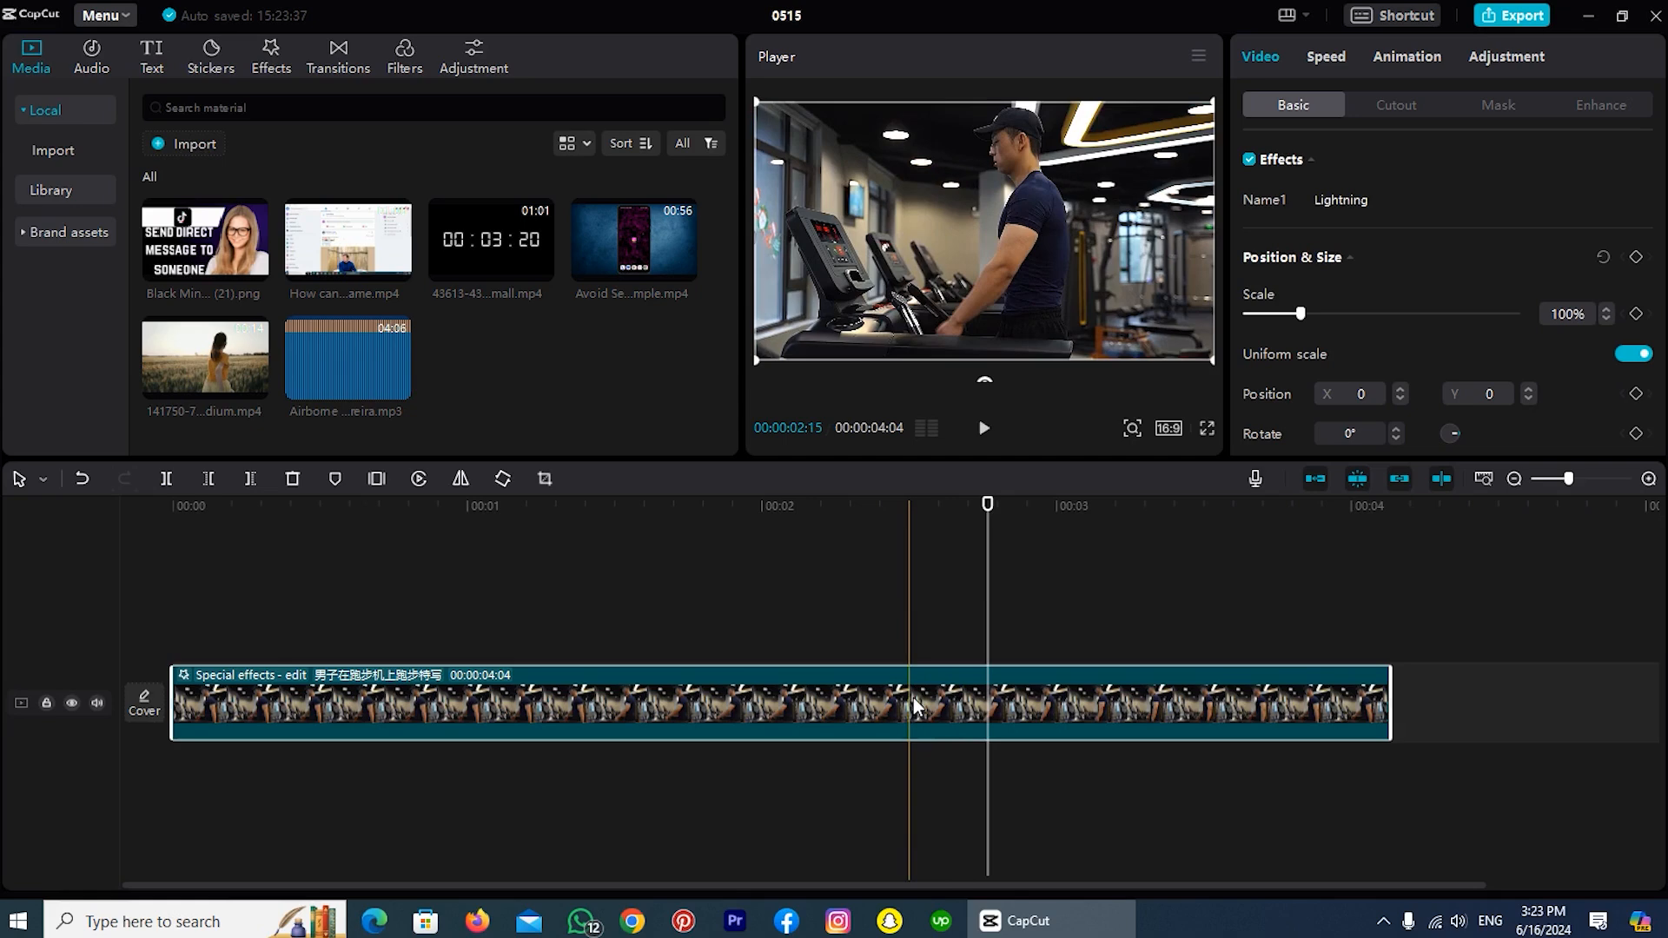
# - Open the clip's Lightning effect via Edit effects and right-click its track for Delete
pyautogui.rightClick(912, 706)
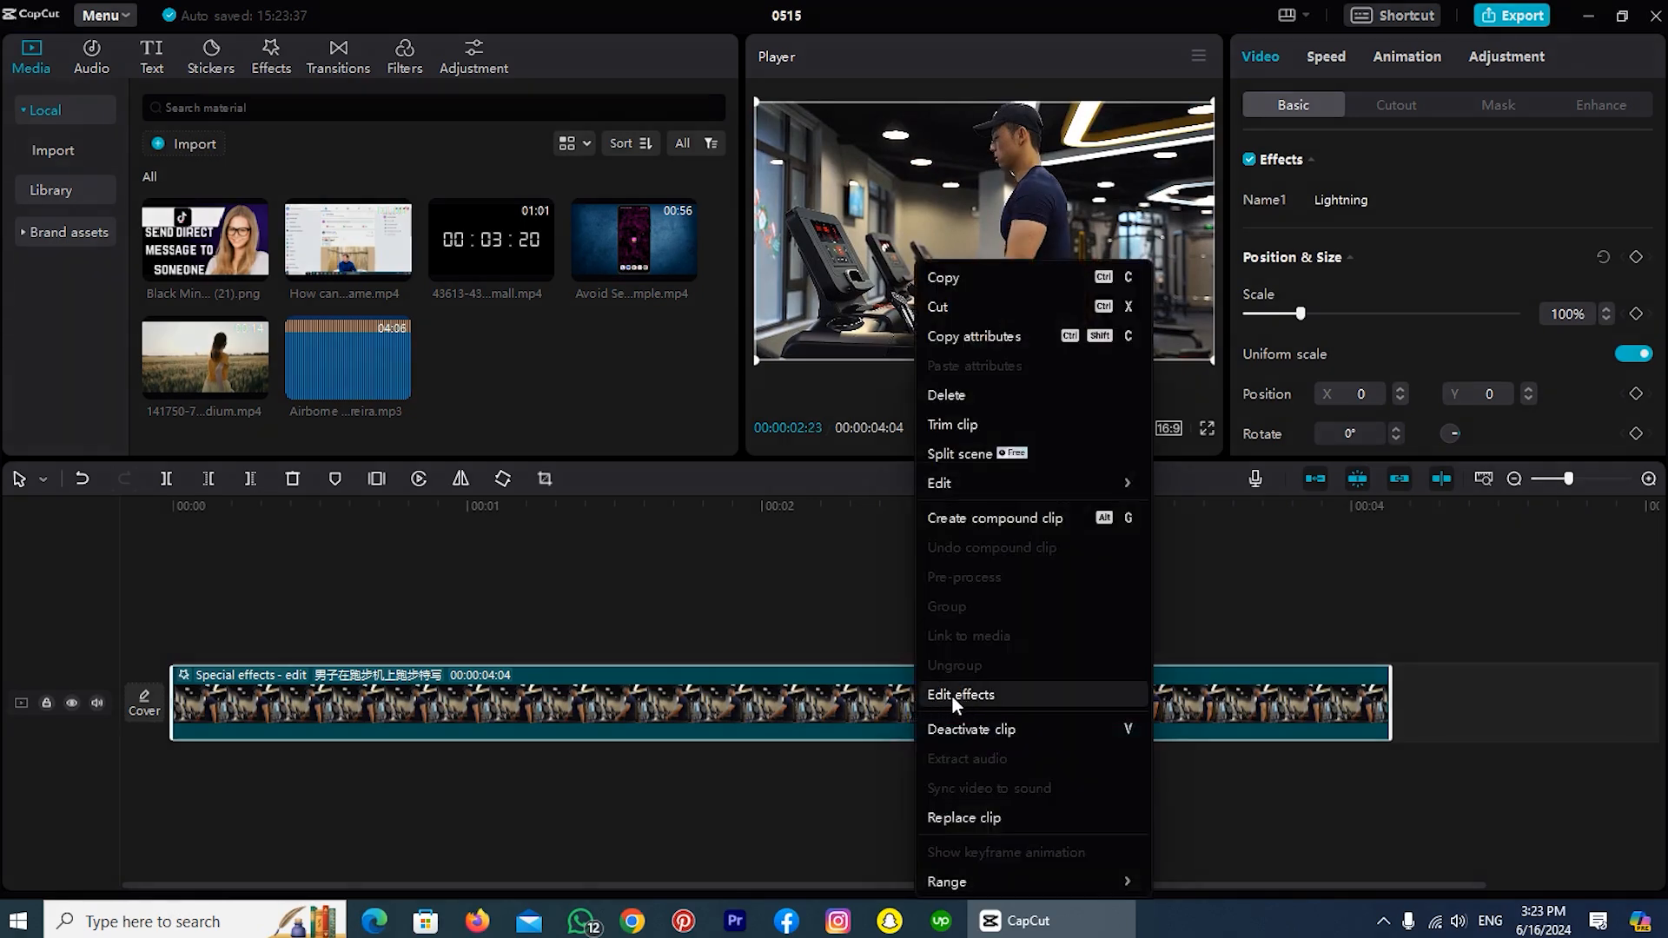
pyautogui.moveTo(1007, 705)
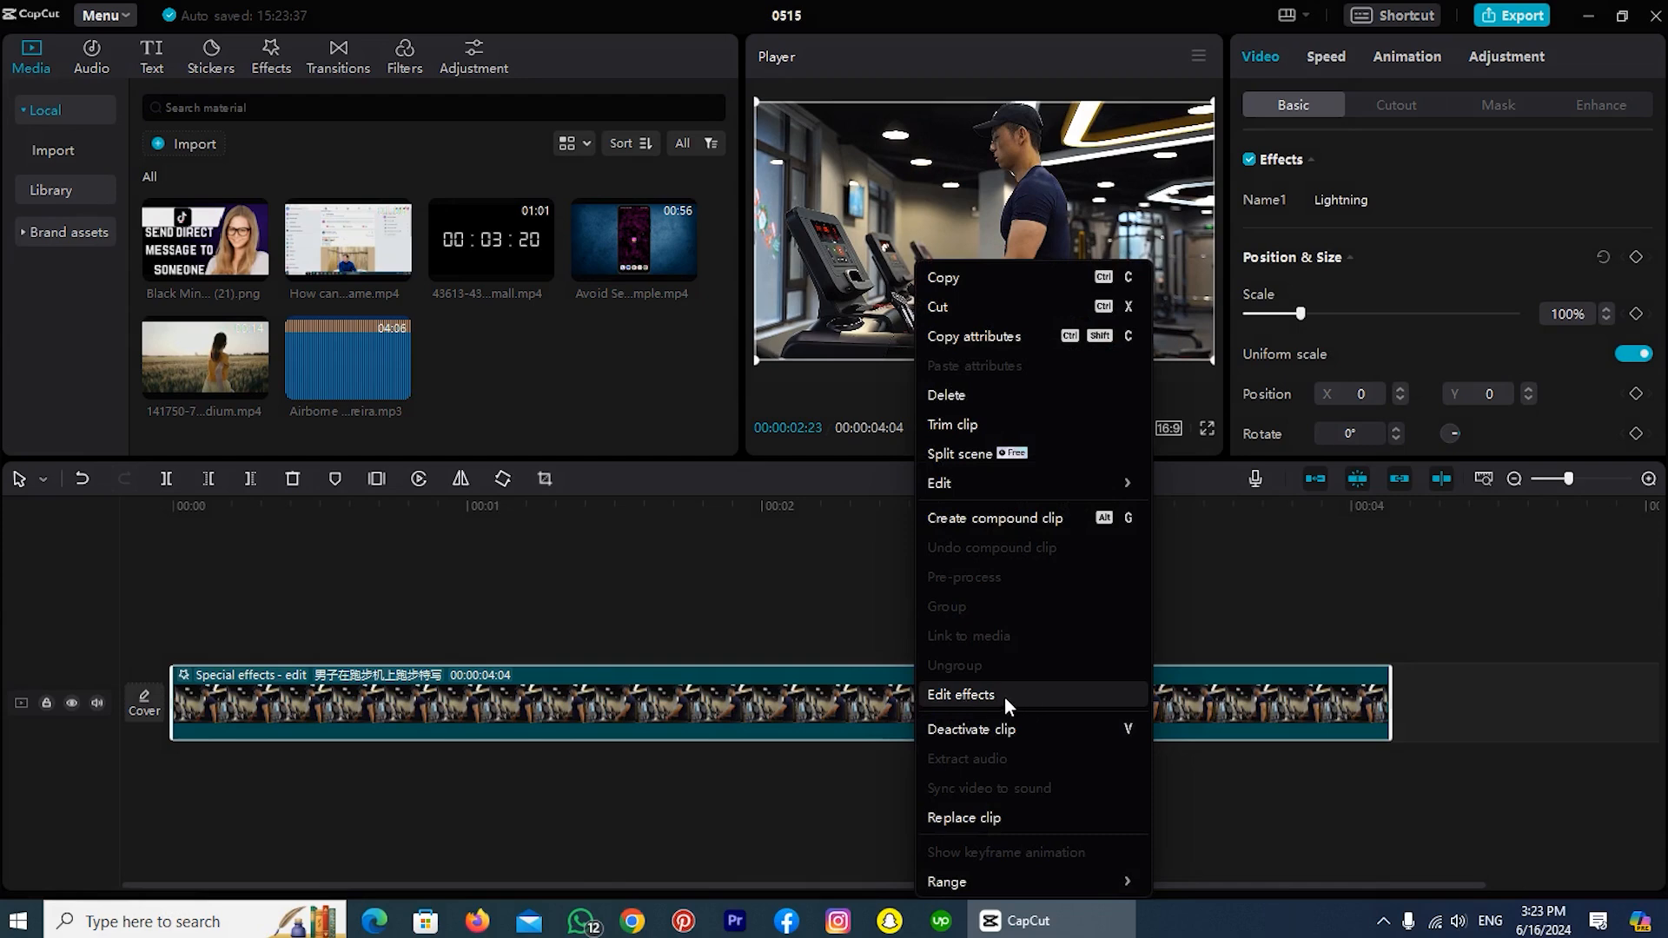
pyautogui.click(960, 695)
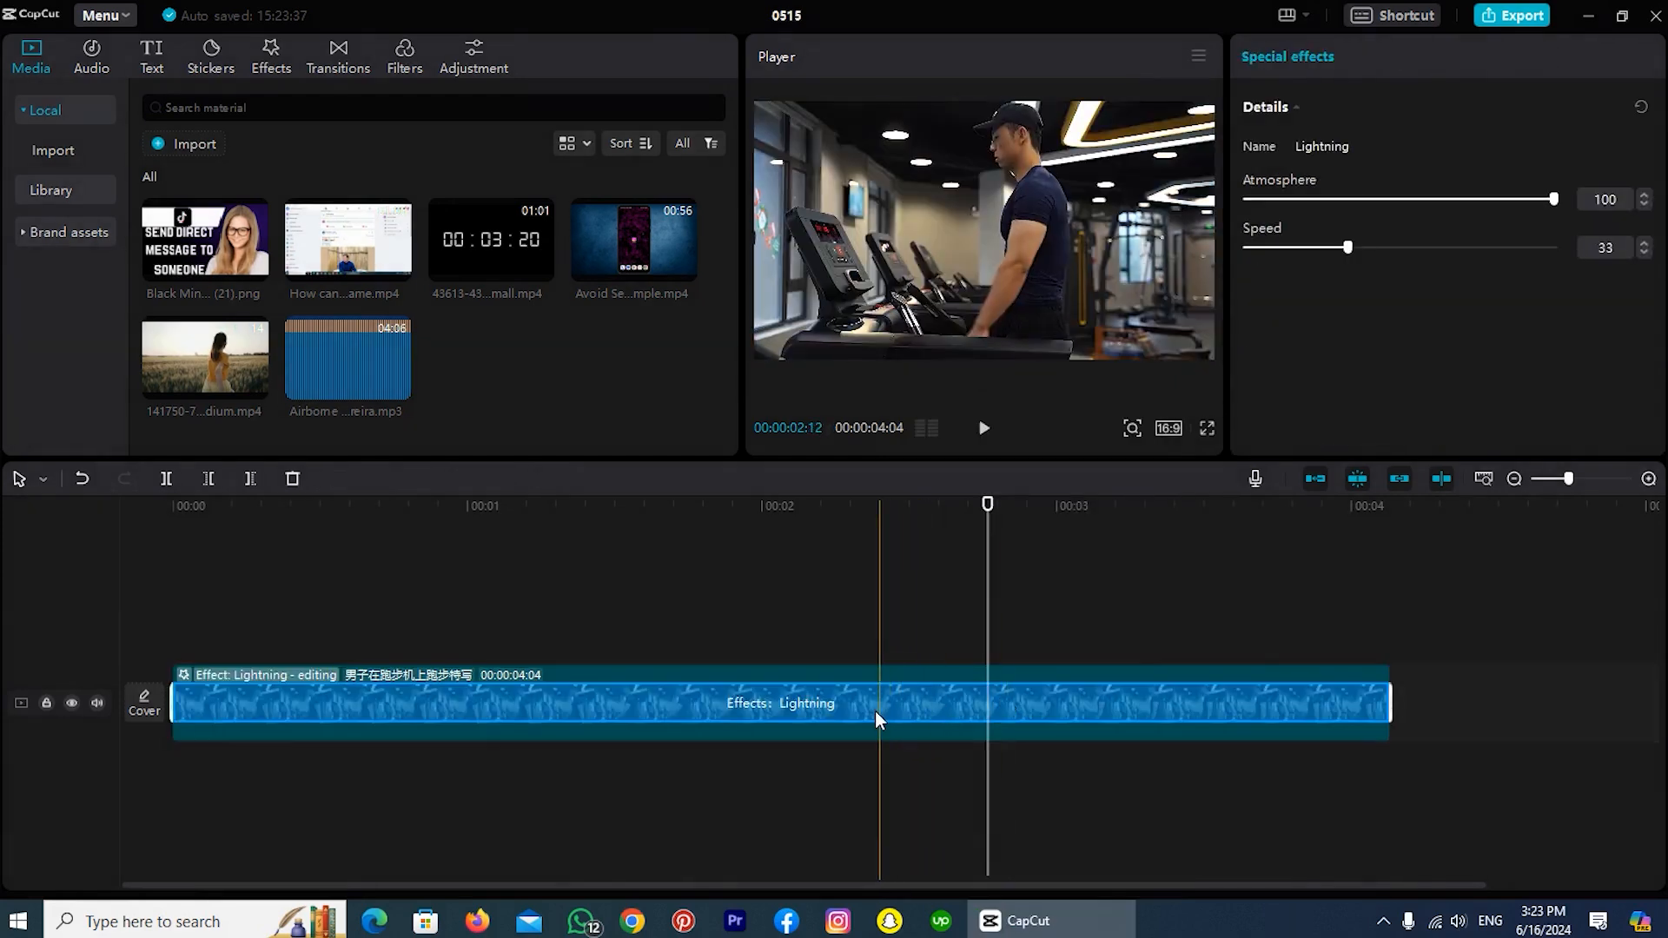
pyautogui.rightClick(878, 719)
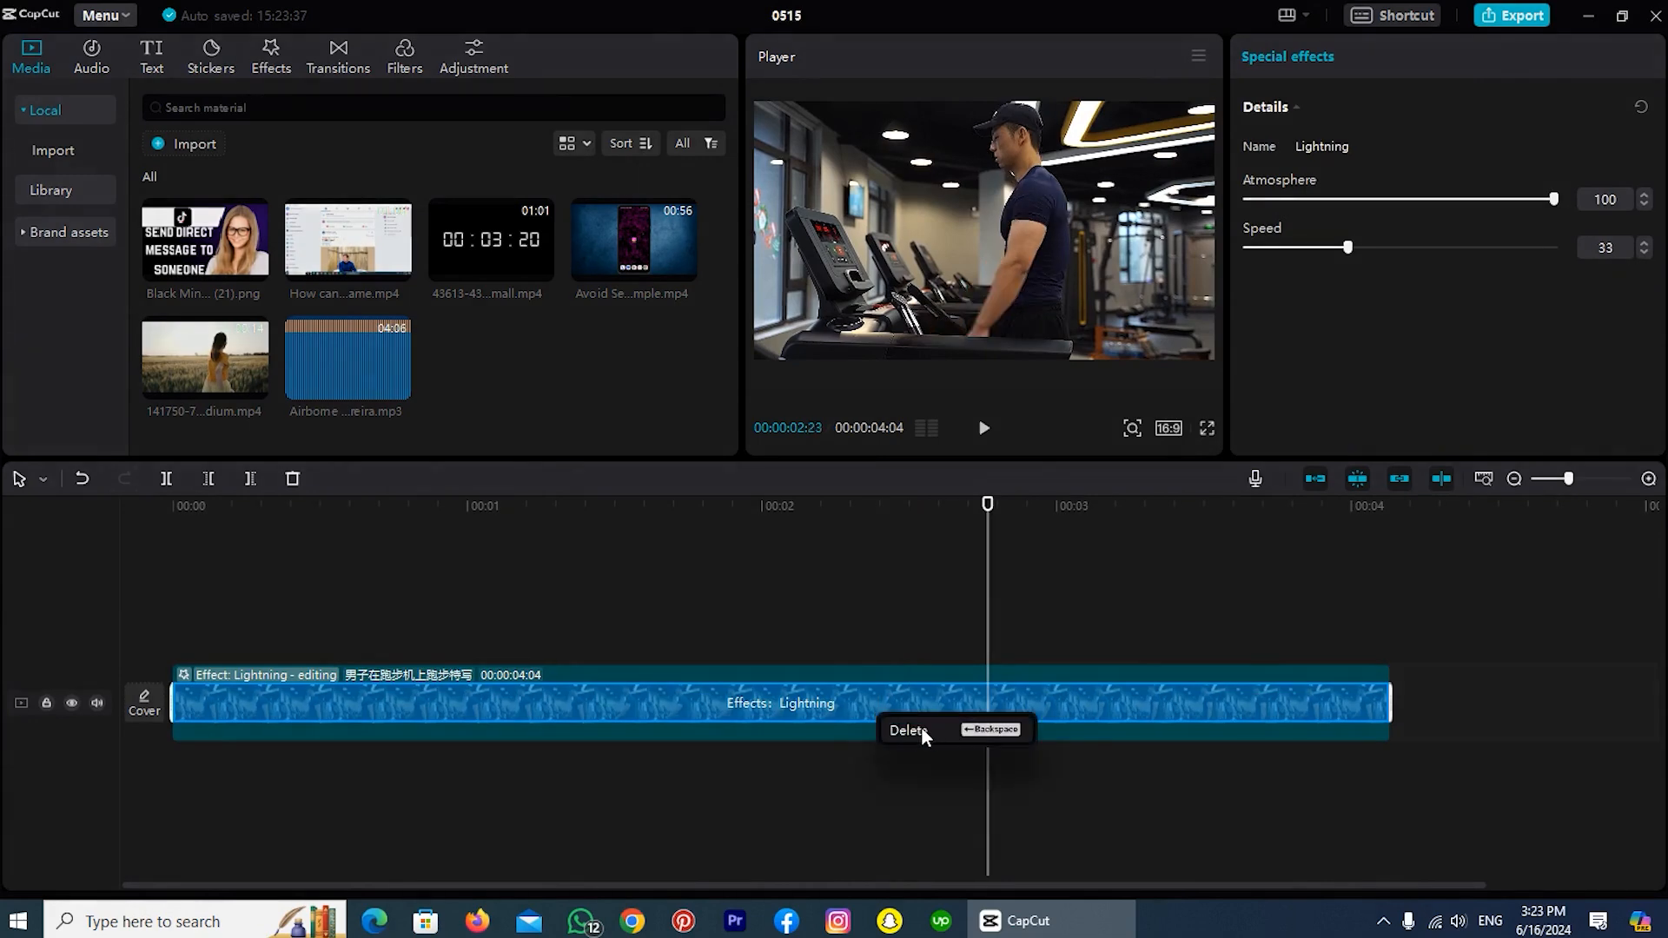
# - Delete the Lightning effect track and play the plain treadmill clip
pyautogui.click(909, 730)
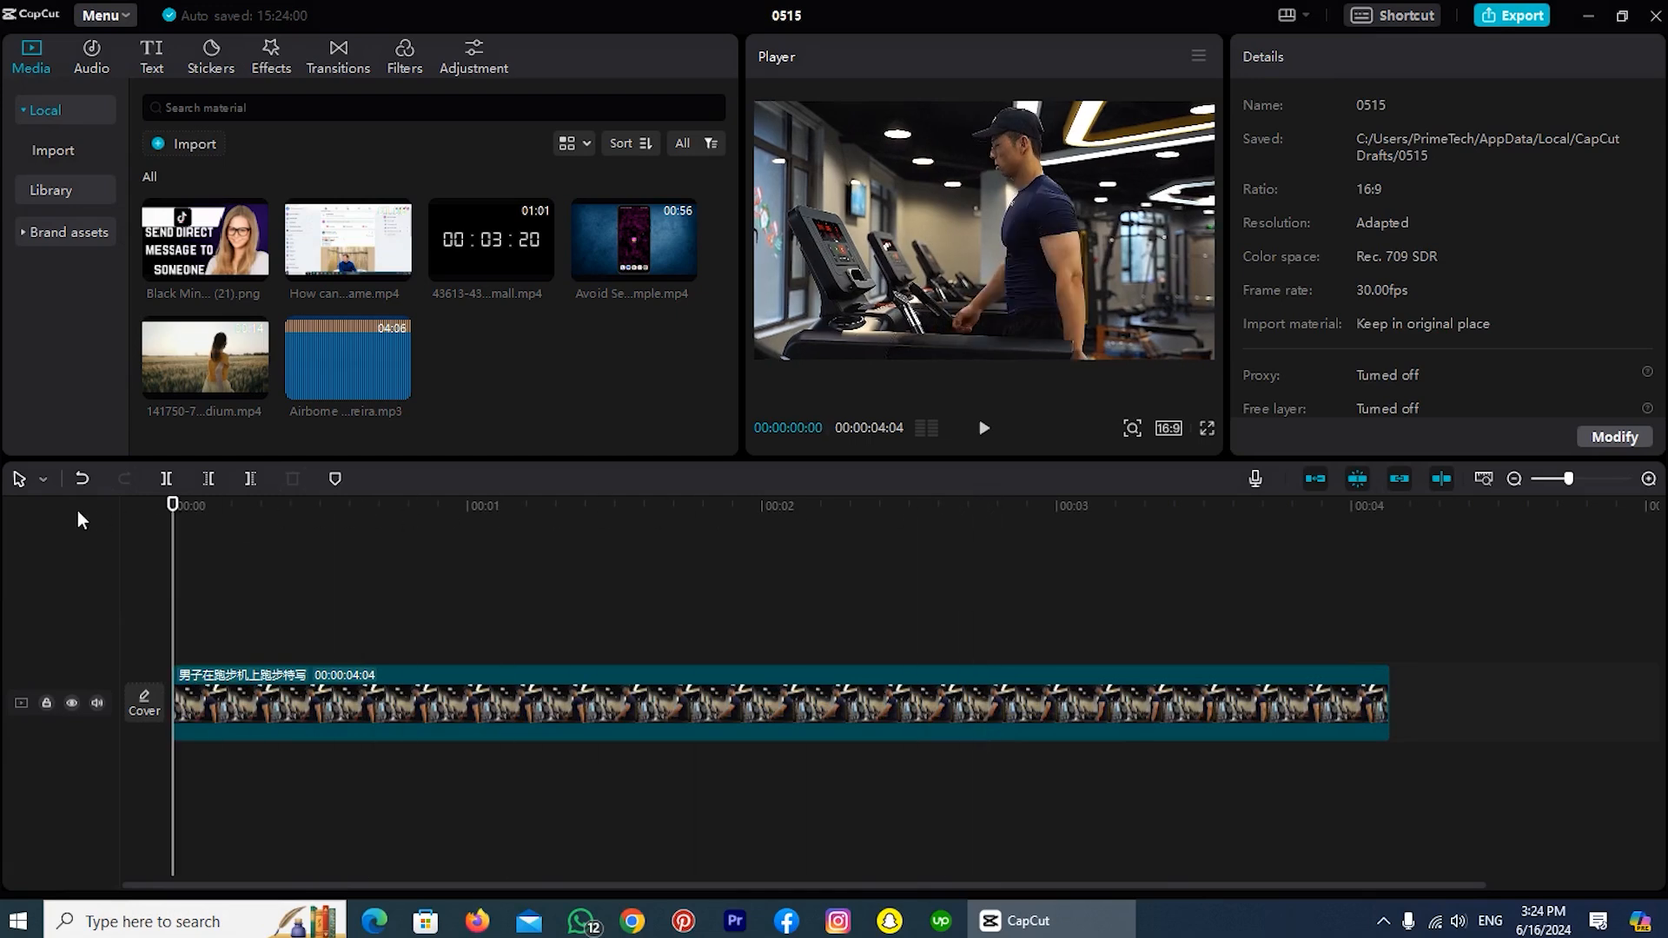
pyautogui.click(981, 428)
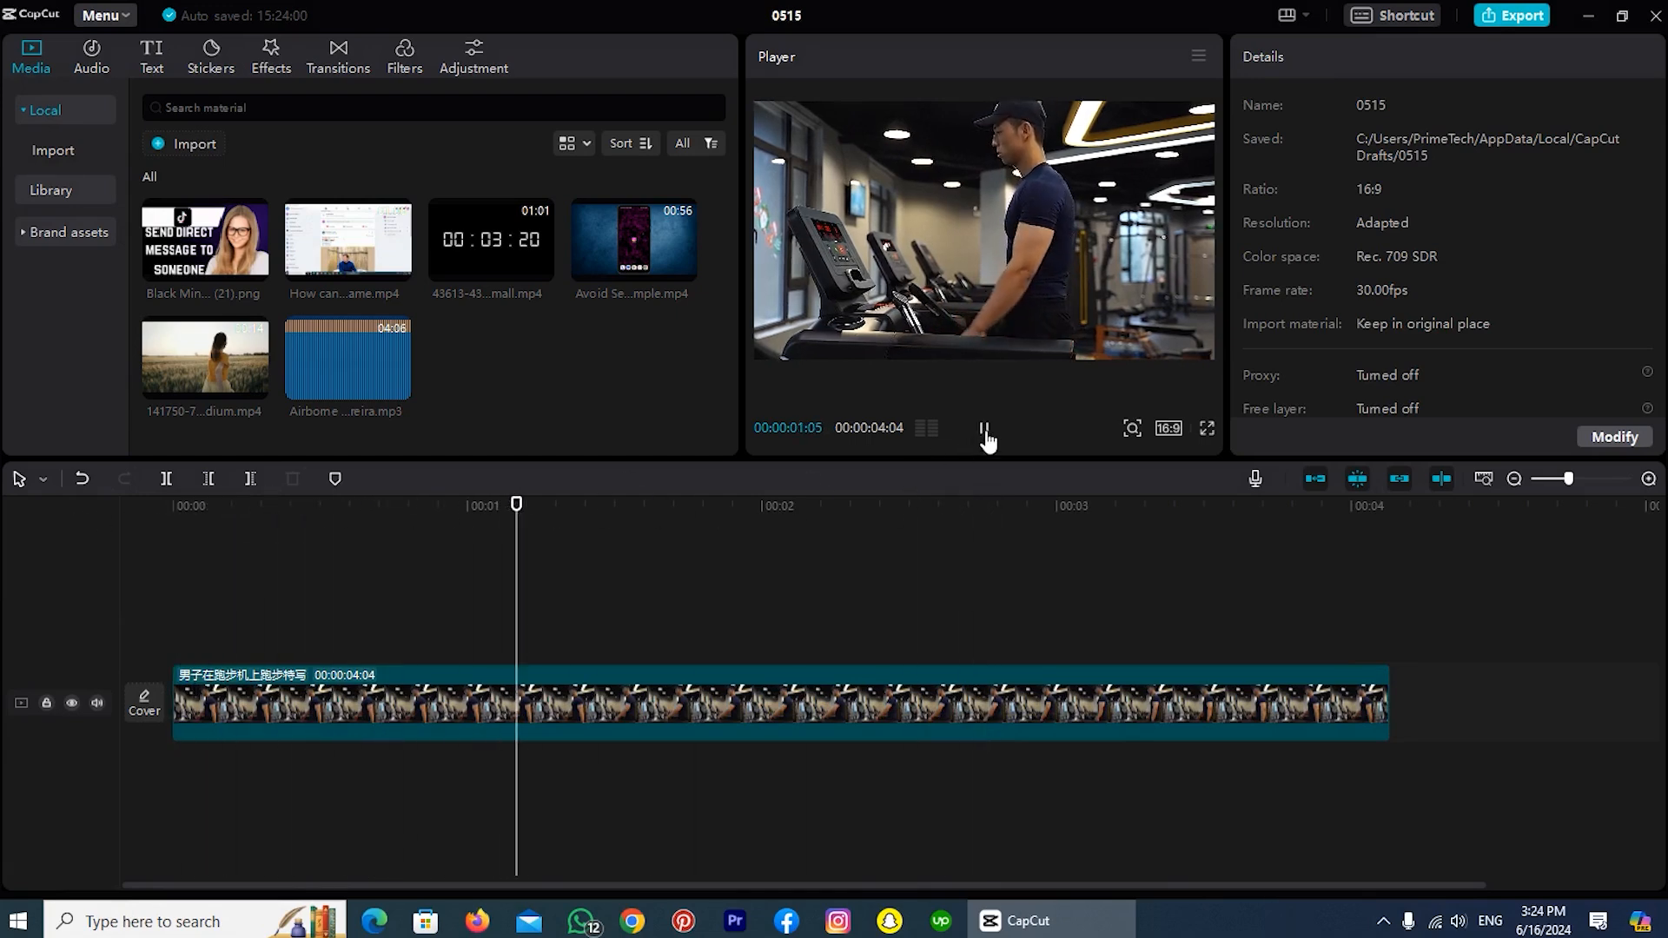